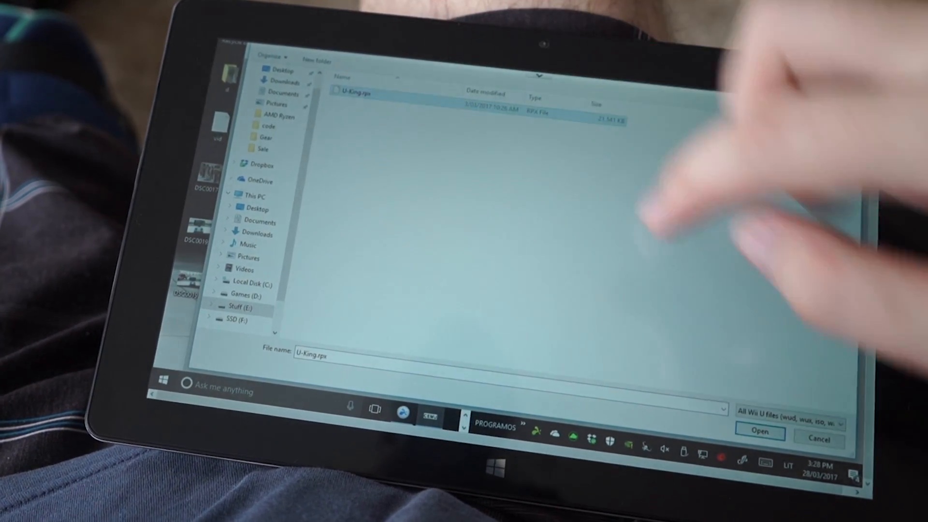
# Step: Load the selected U-King.rpx game file so Cemu begins starting the Zelda title
pyautogui.click(760, 432)
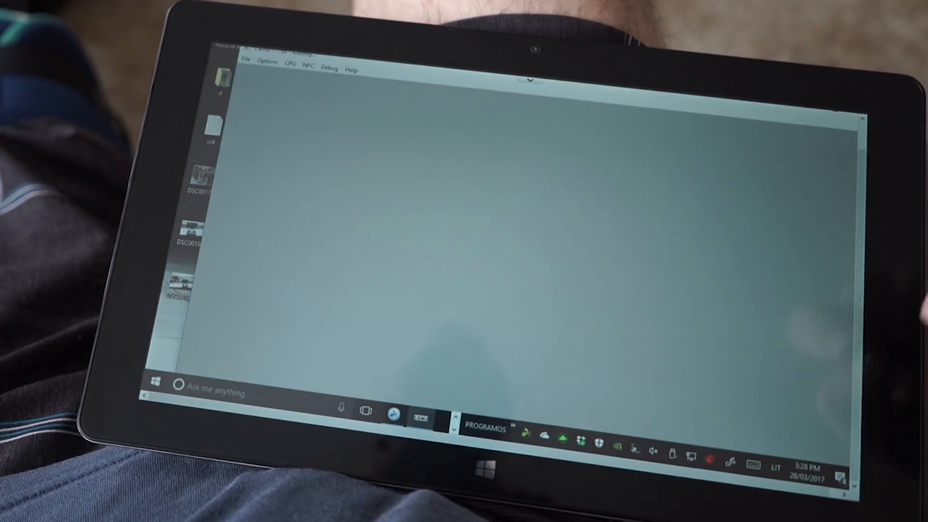